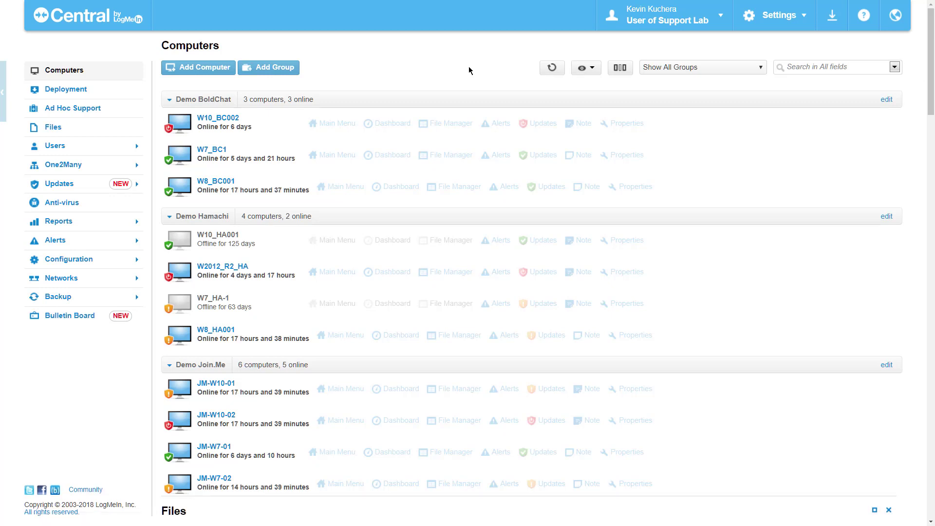
mouse_move(113, 77)
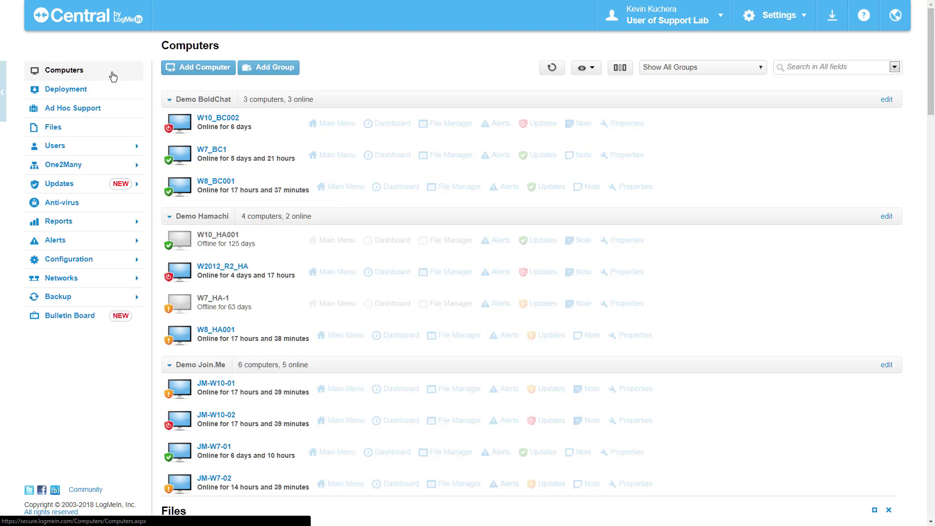
mouse_move(454, 85)
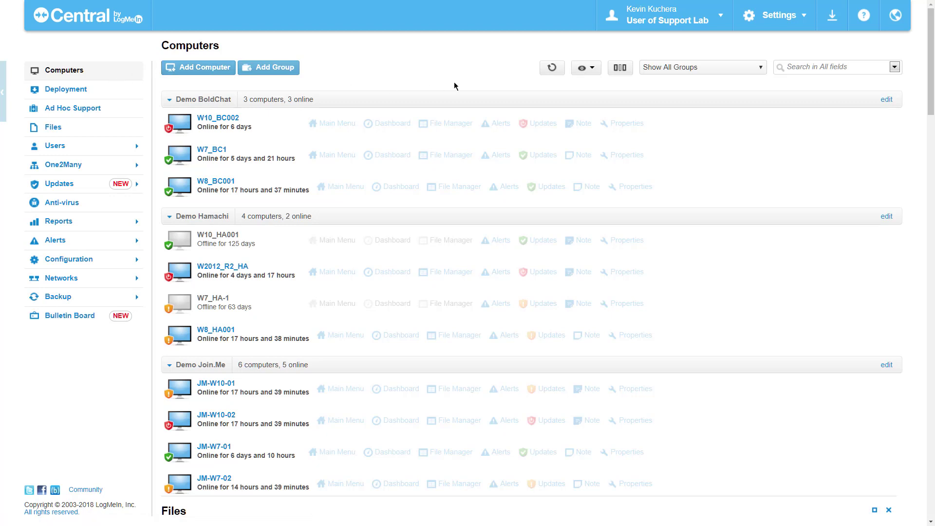
mouse_move(593, 73)
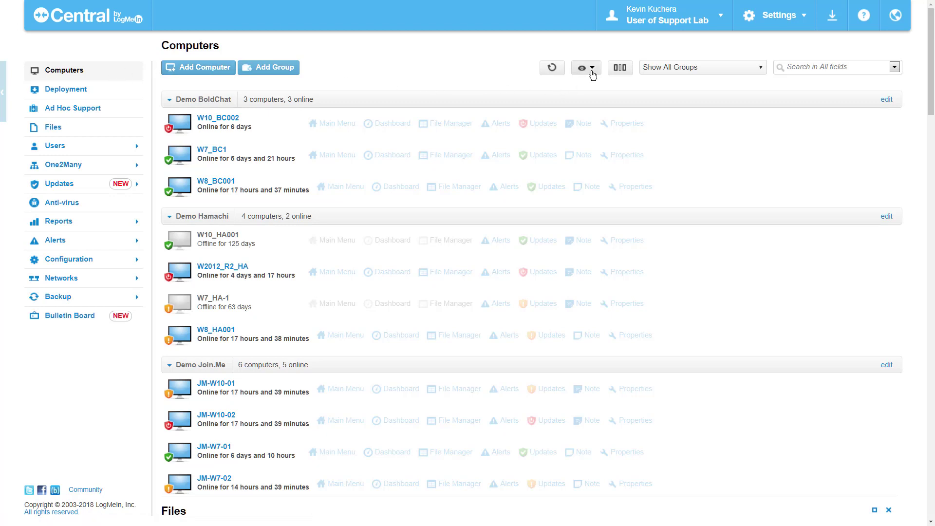
- Switch the Computers list to Detail View from the view dropdown
left_click(586, 68)
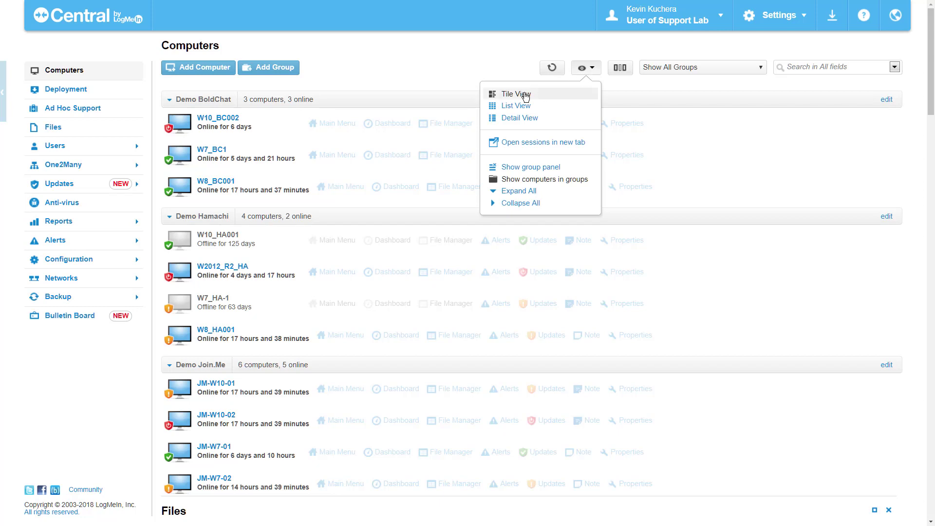
mouse_move(518, 121)
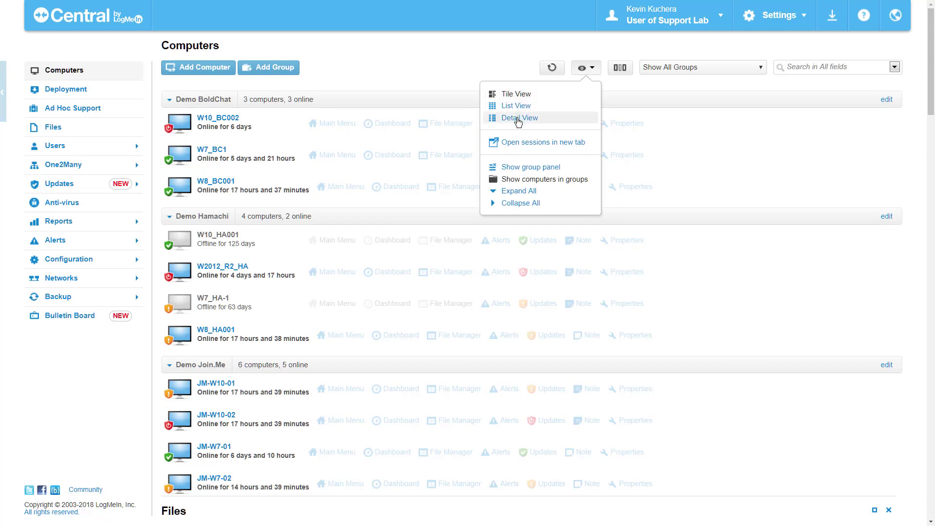
left_click(519, 118)
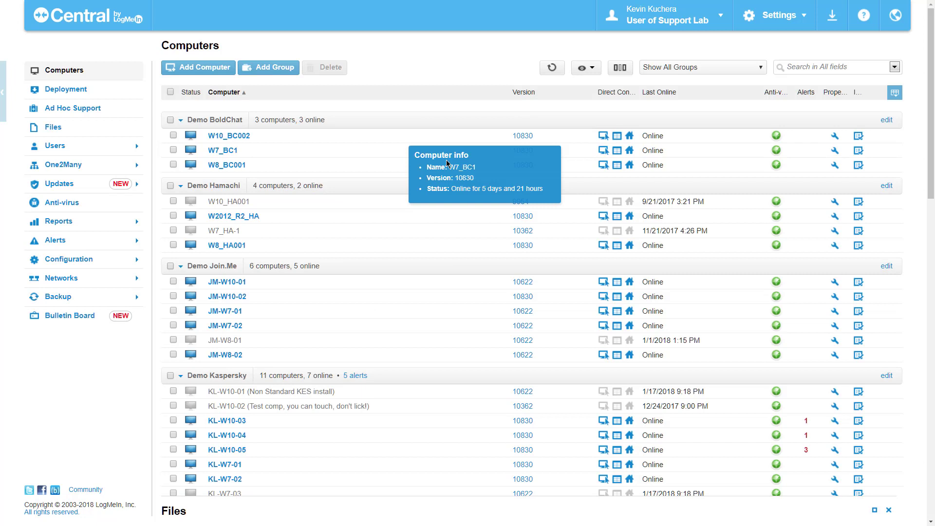
mouse_move(456, 79)
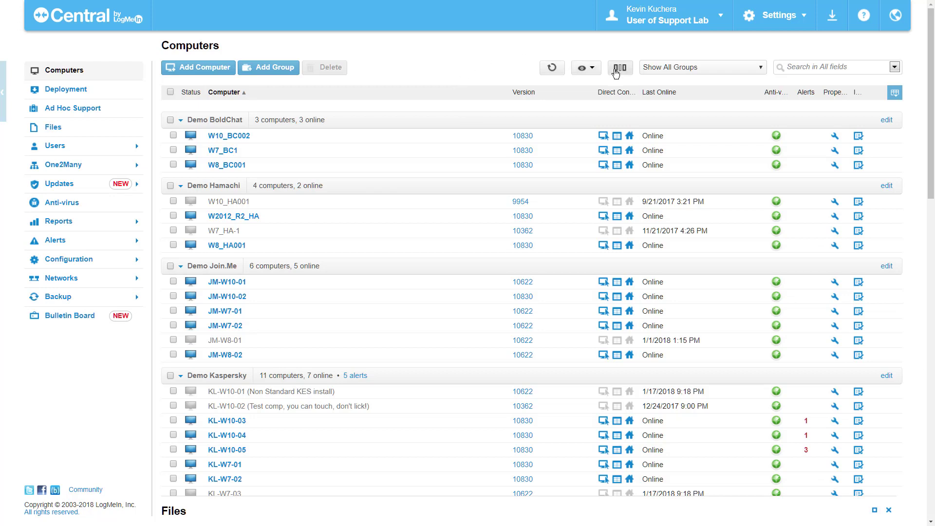
mouse_move(621, 67)
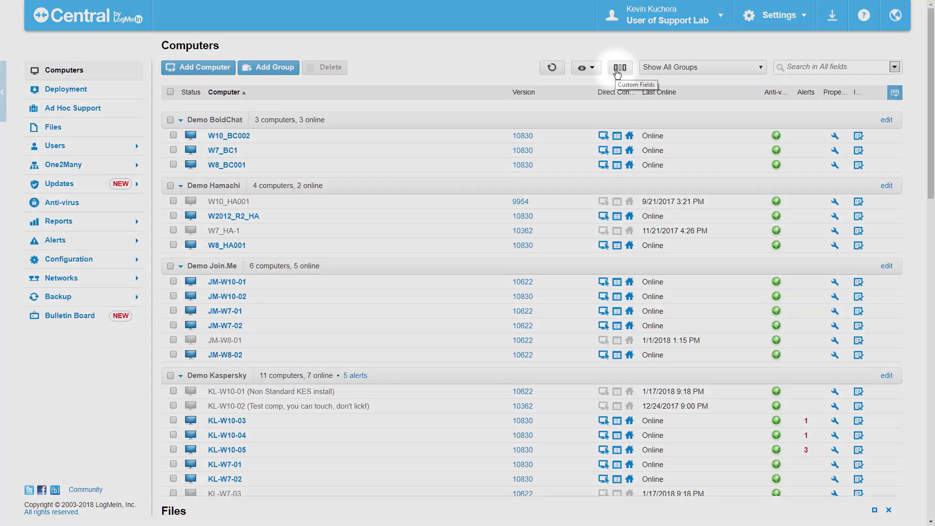
- Add a visible custom field named 'Phone Number'
left_click(620, 67)
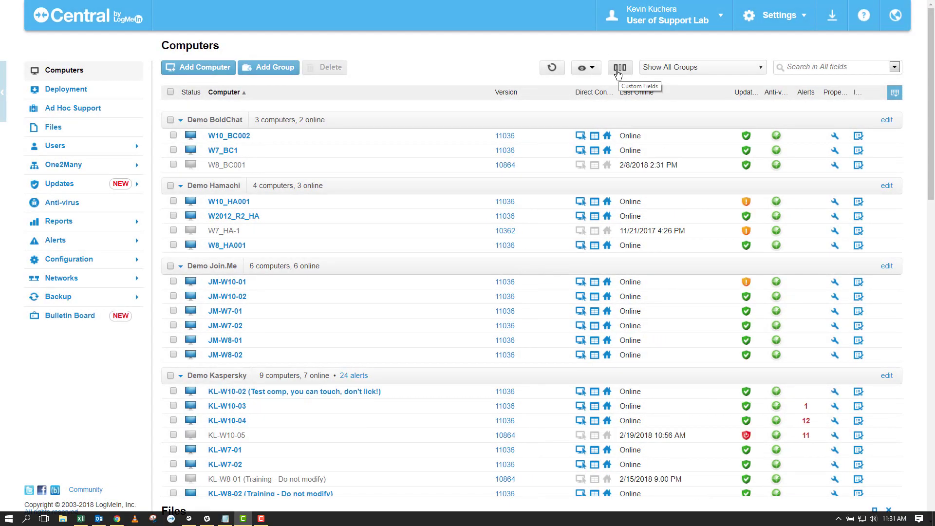
left_click(620, 67)
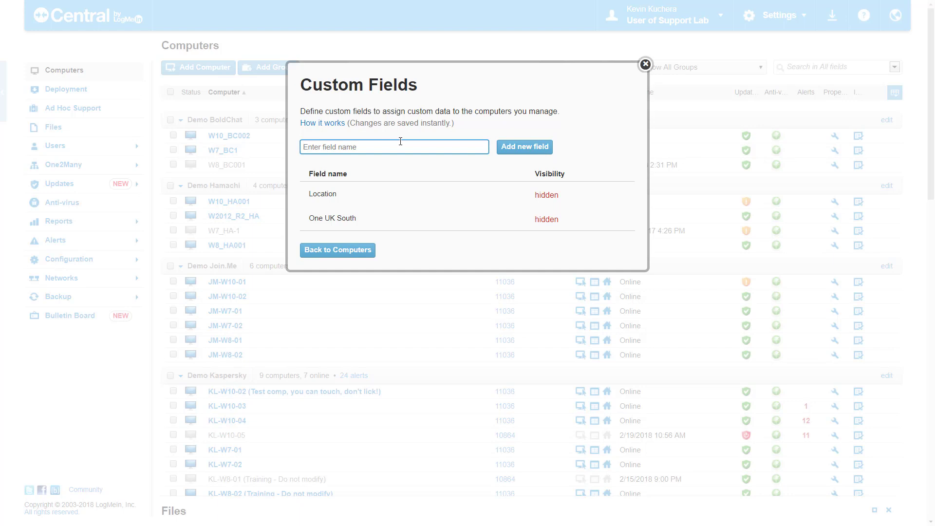
type("Phone Number")
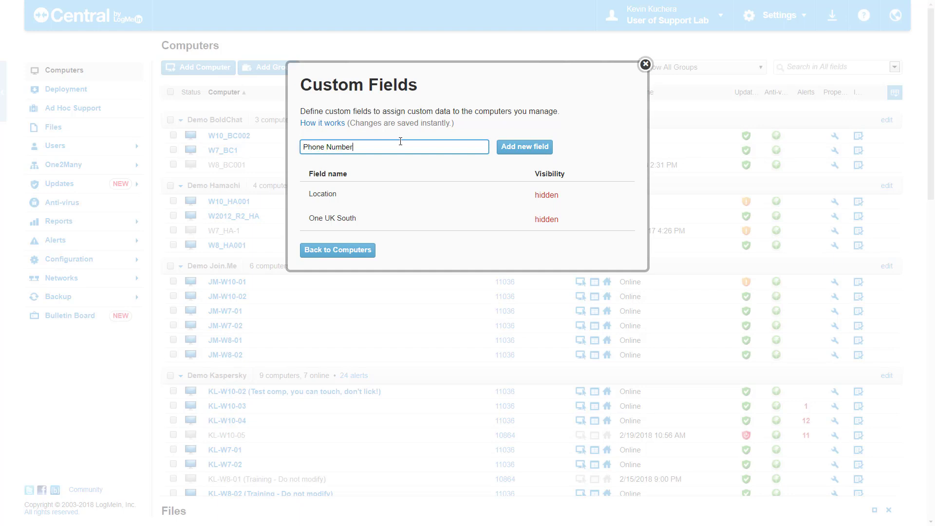
mouse_move(464, 147)
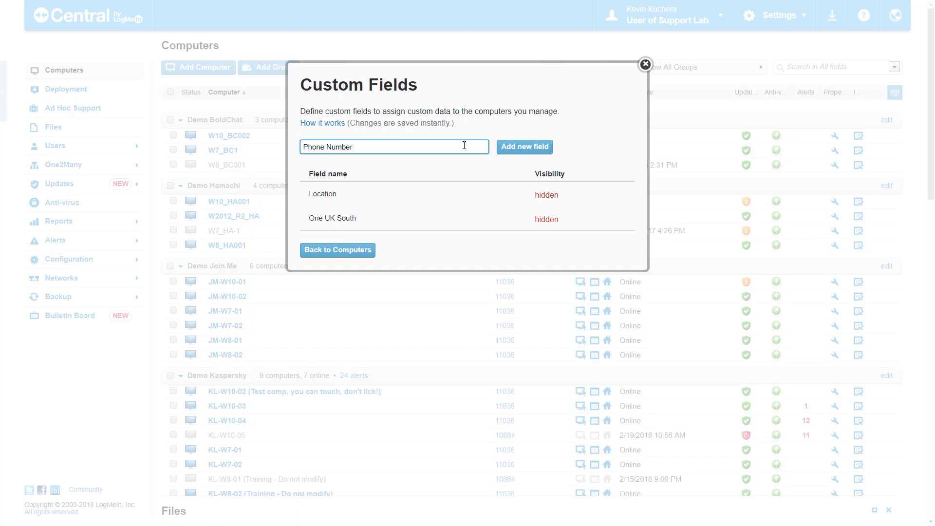
left_click(524, 147)
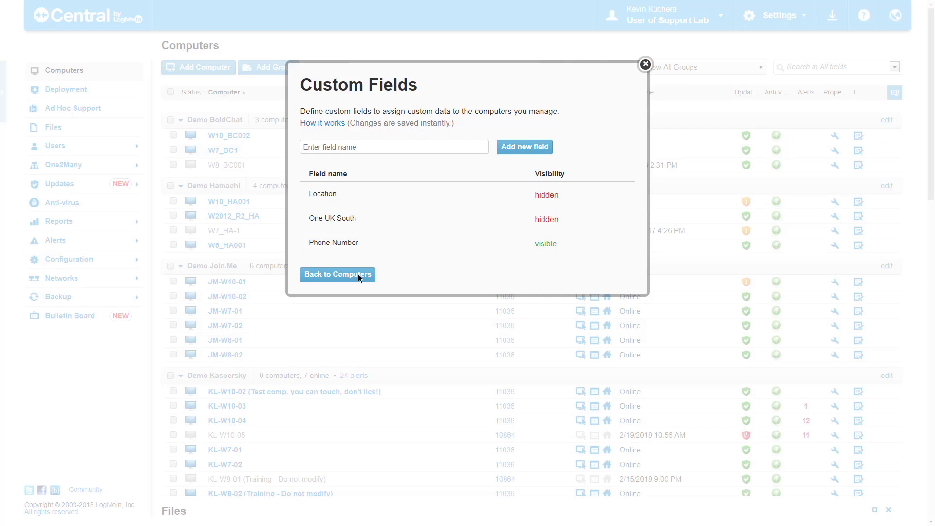
- Enter the phone number '2342wer' for W10_BC002 in the Computers list
left_click(338, 275)
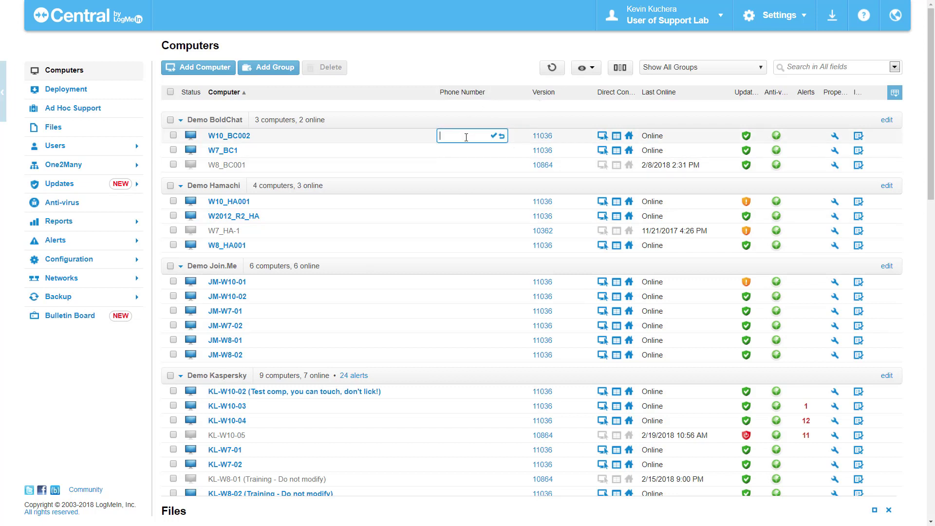
type("2342we")
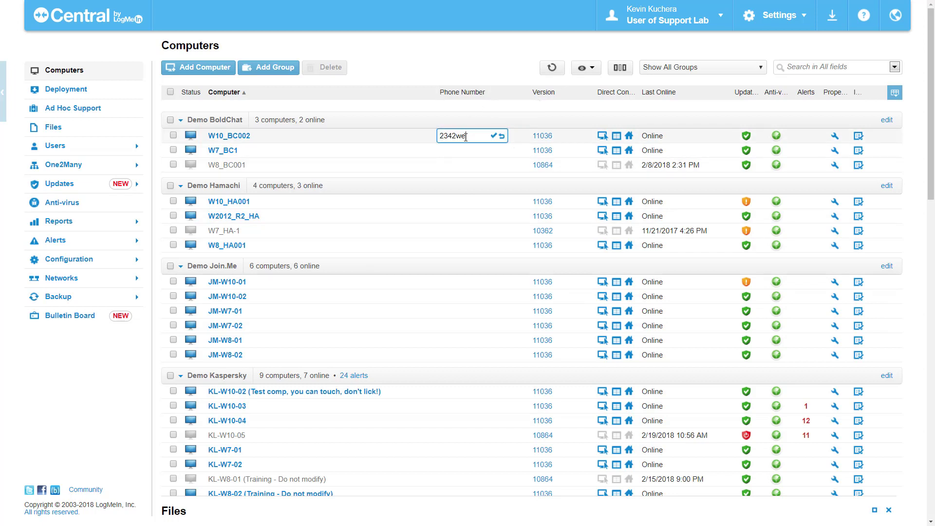
type("r")
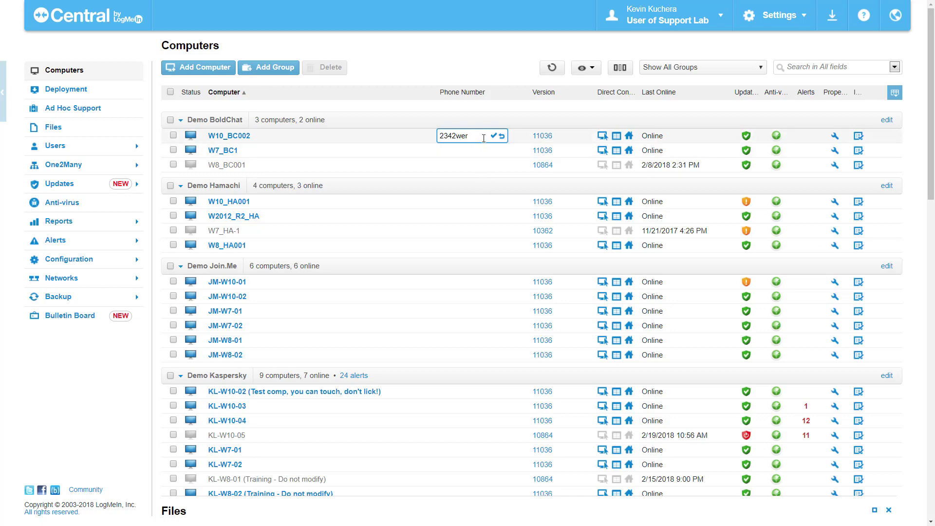
left_click(182, 120)
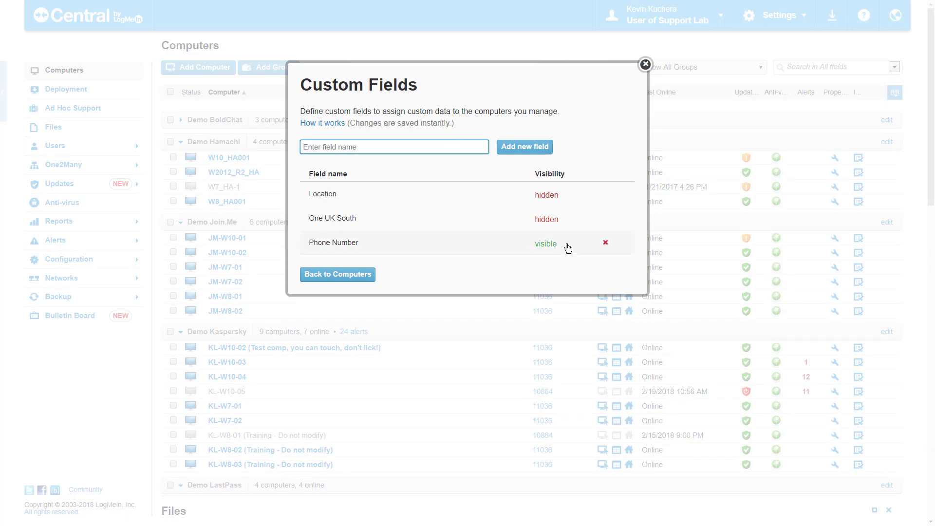
- Delete the Phone Number field, make Location visible, and expand the Demo BoldChat group
left_click(605, 242)
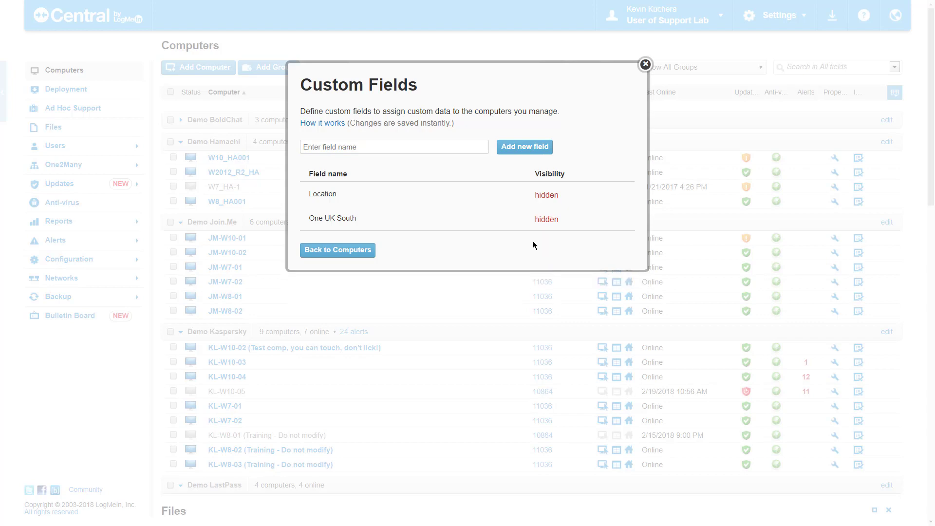
mouse_move(552, 200)
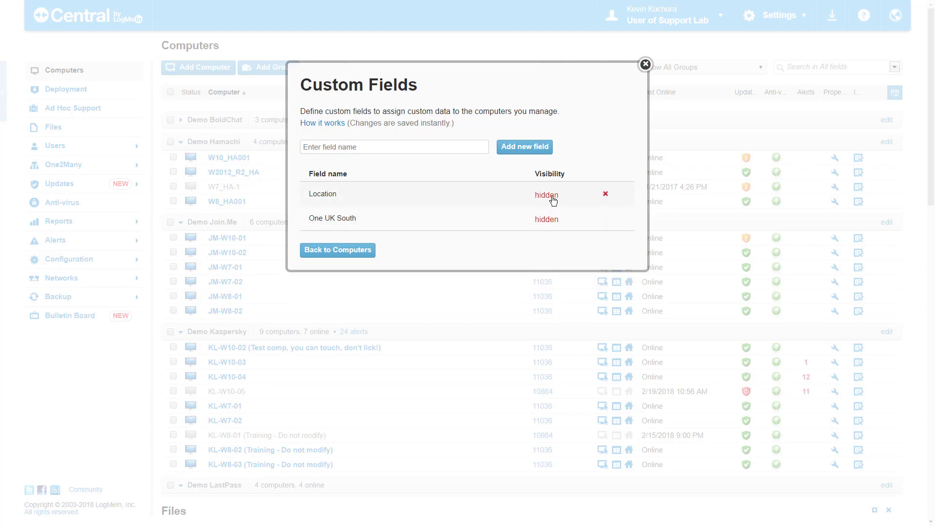
left_click(546, 195)
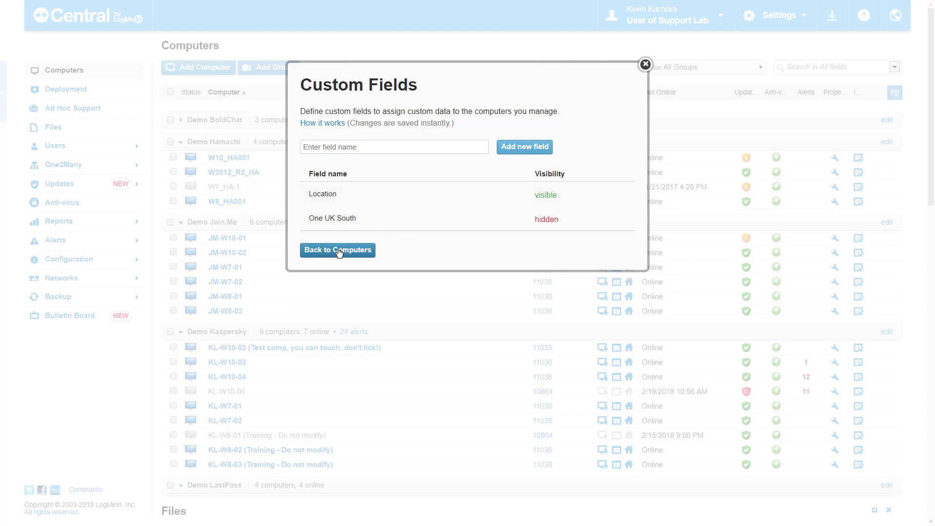
left_click(338, 249)
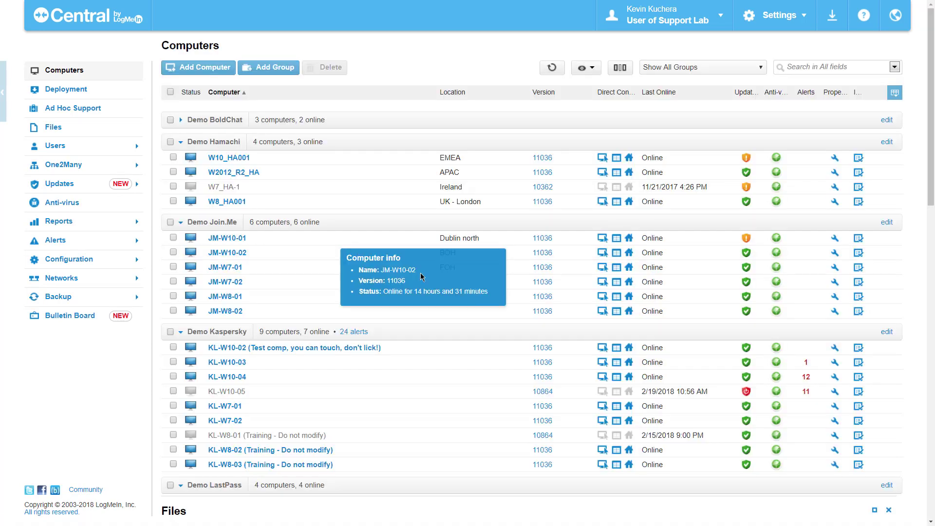
mouse_move(457, 325)
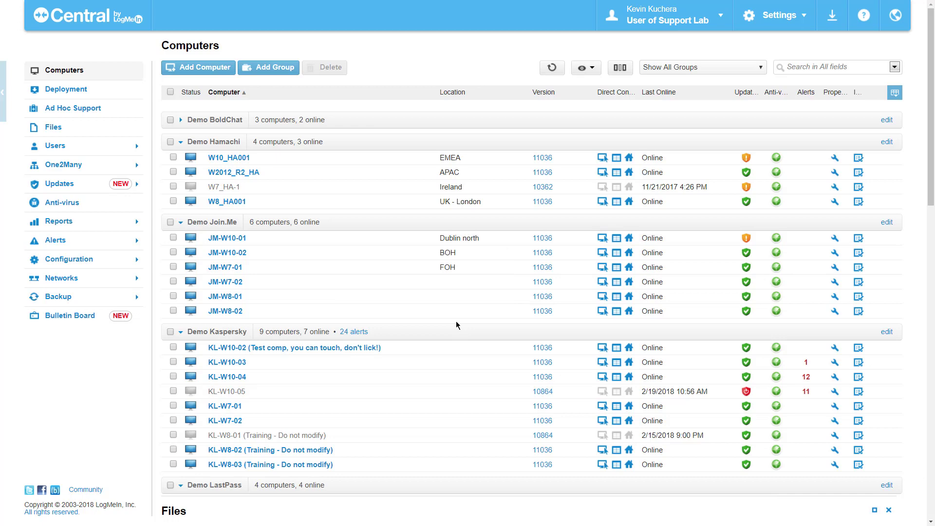
left_click(182, 120)
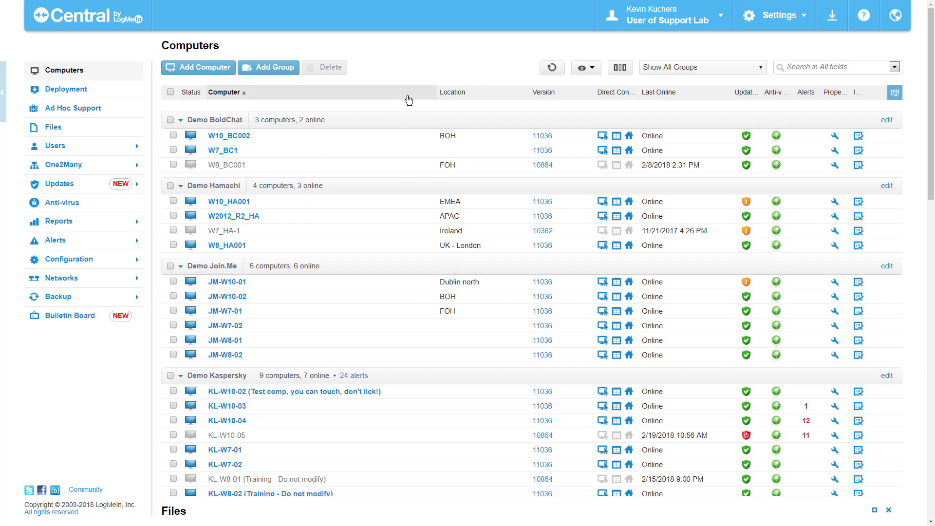
mouse_move(461, 66)
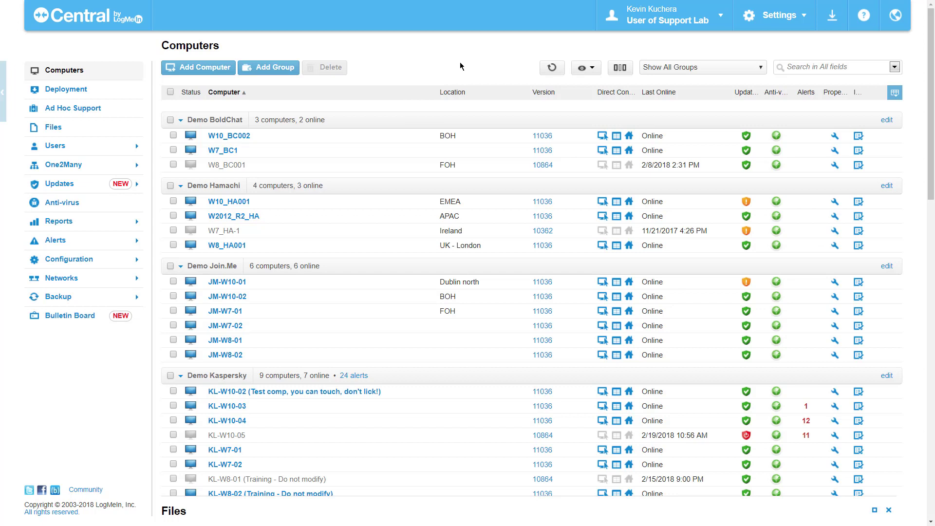
mouse_move(622, 57)
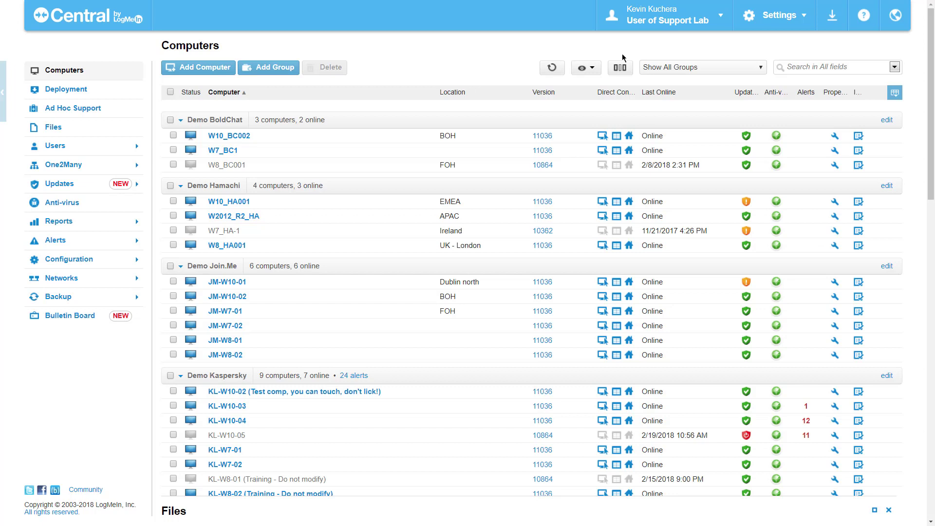
- Search all fields for 'BOH', then select and deselect the three results
left_click(835, 67)
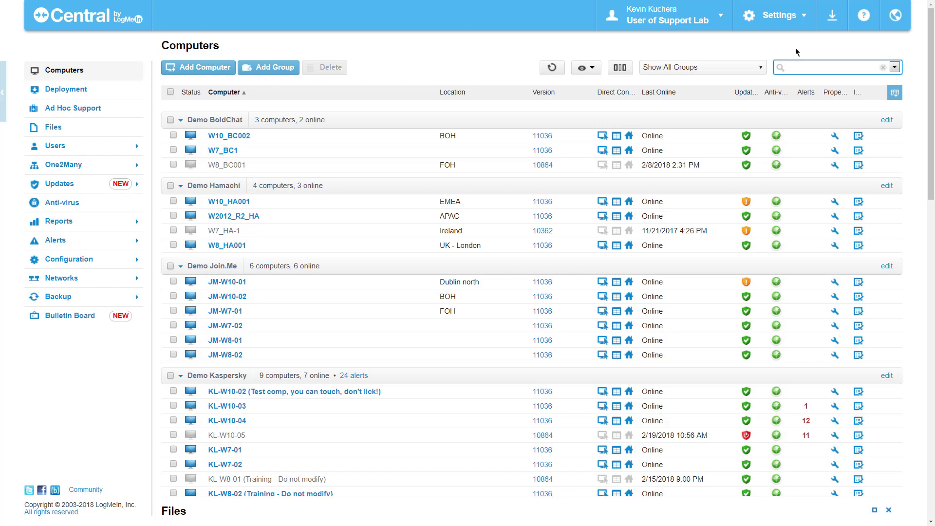
type("BOH")
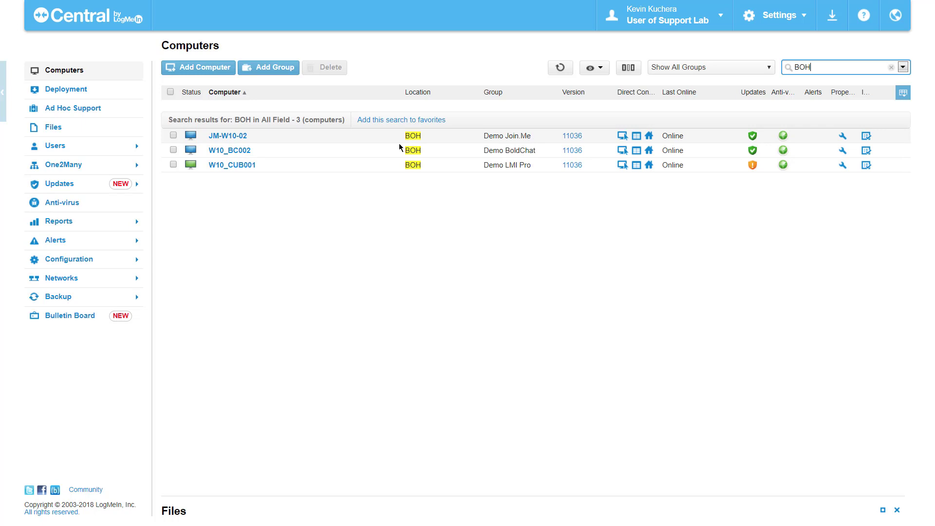
mouse_move(501, 219)
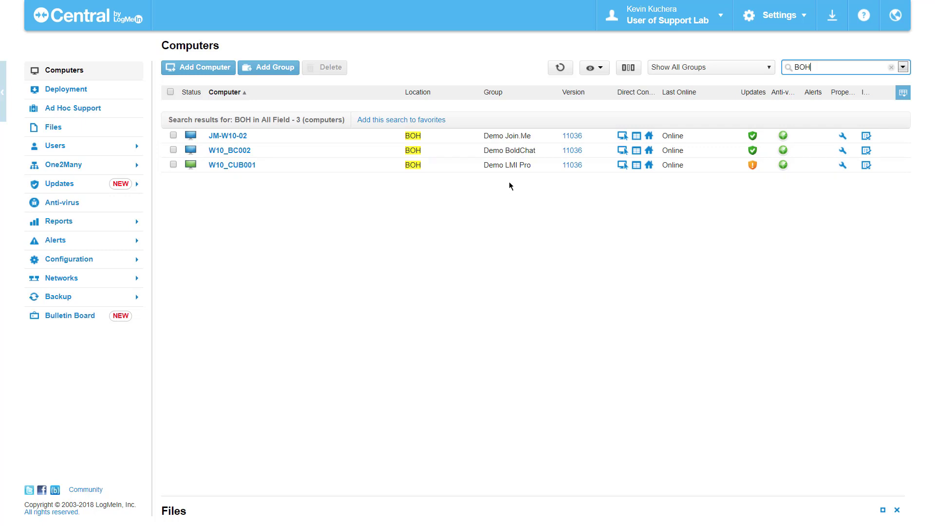
left_click(170, 92)
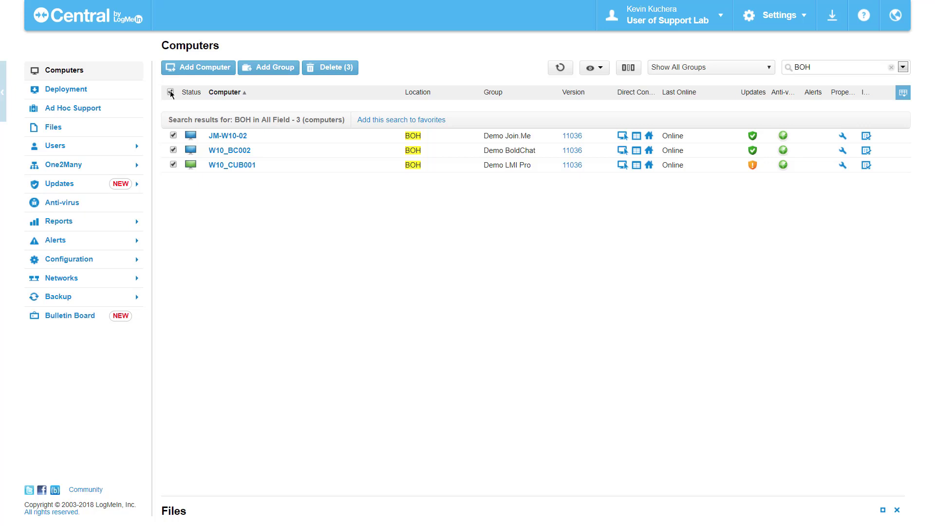
left_click(170, 92)
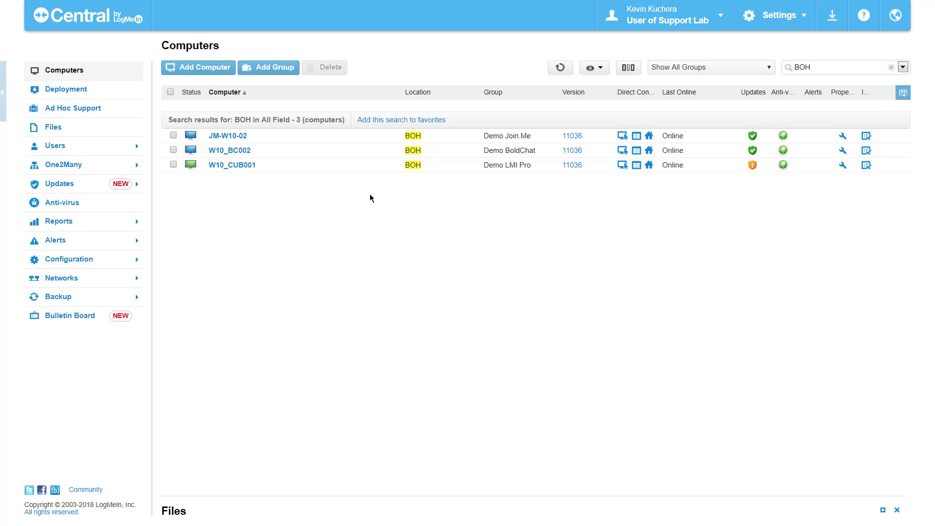
mouse_move(877, 77)
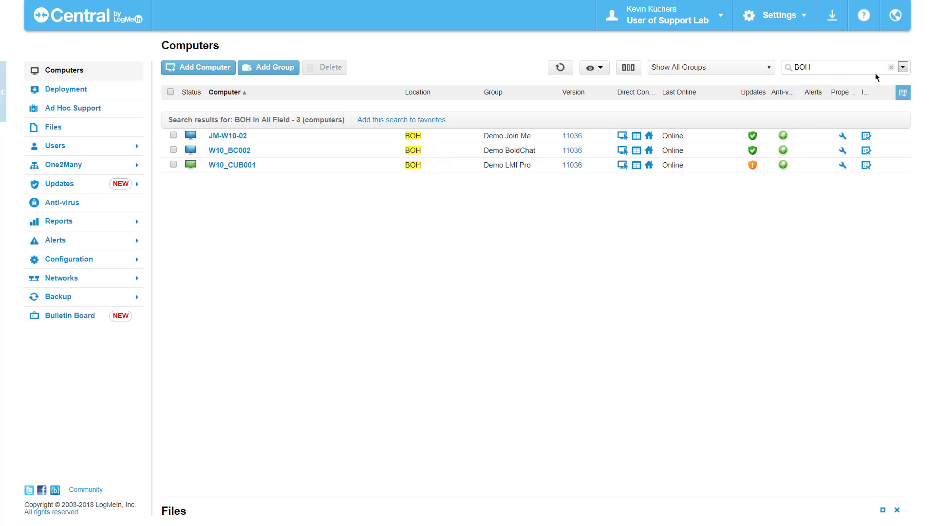
mouse_move(887, 72)
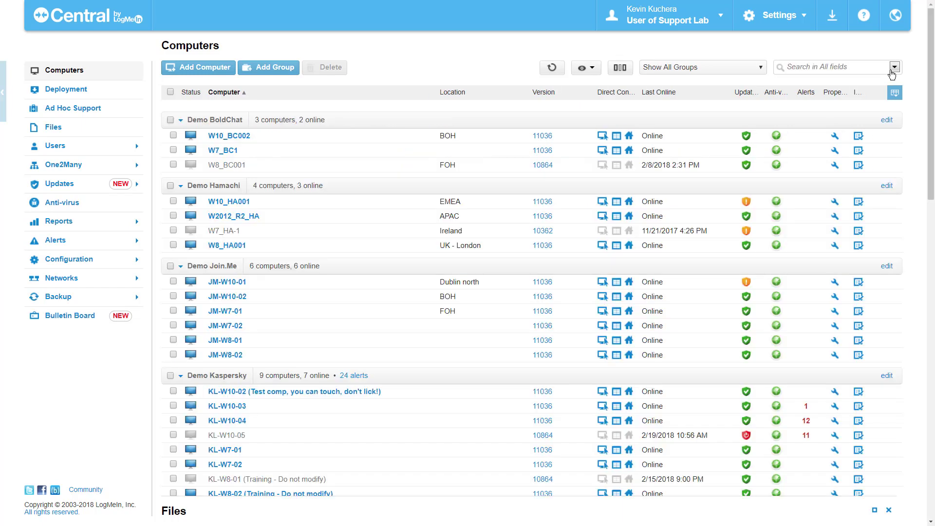
mouse_move(471, 100)
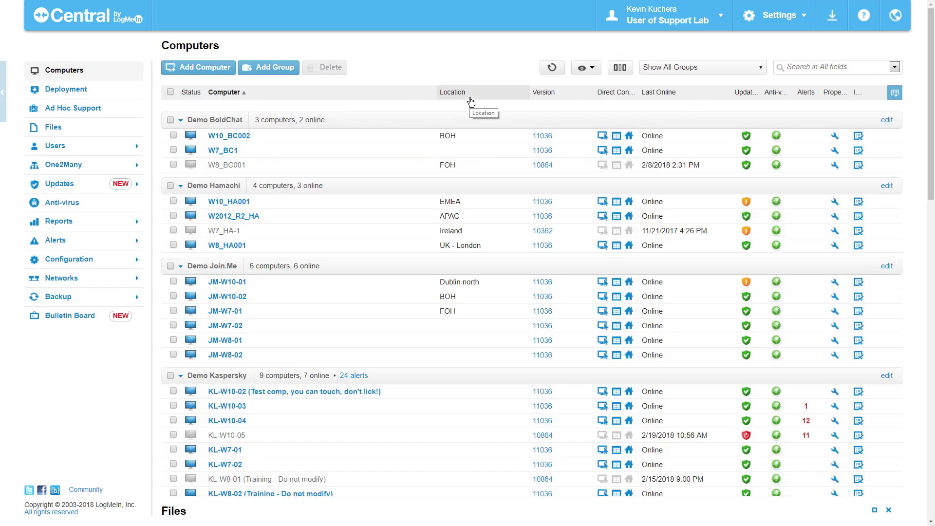
mouse_move(619, 68)
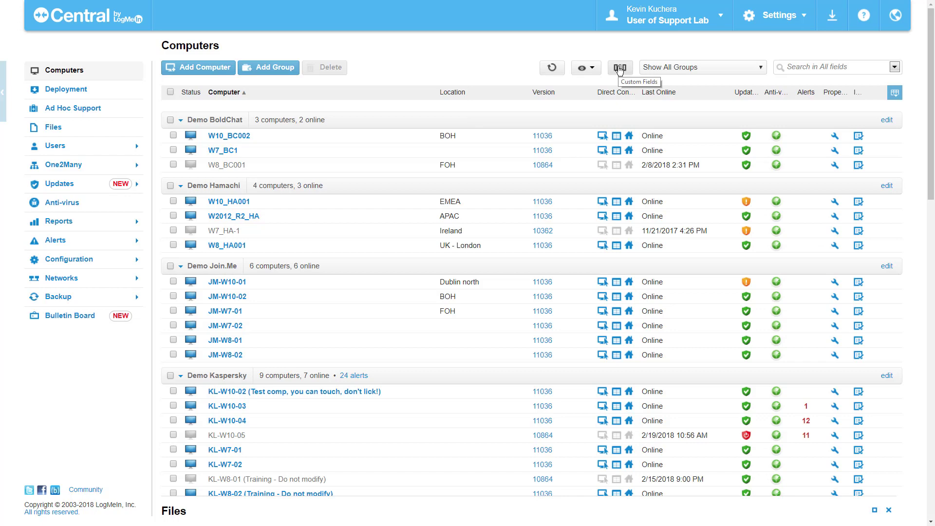
- Hide the Location field, search 'BOH' again, then clear the search
left_click(619, 68)
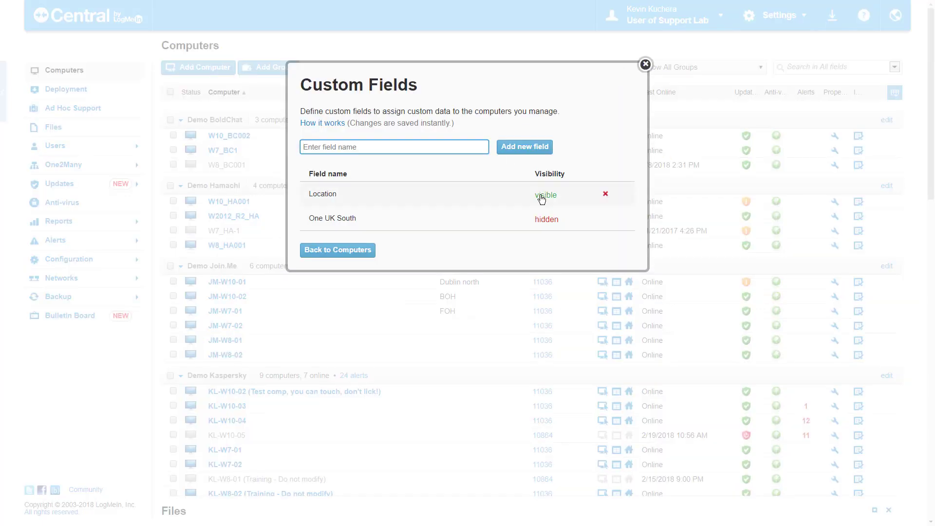
left_click(645, 65)
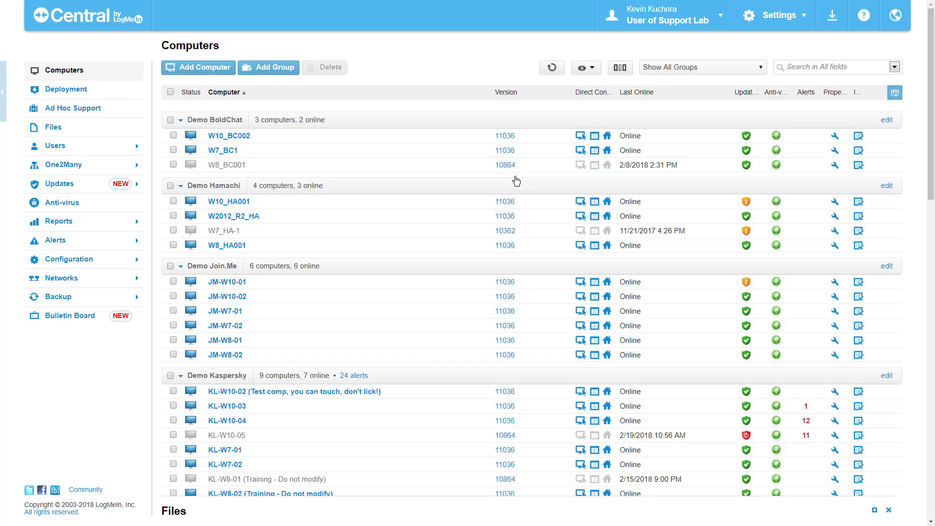
left_click(834, 67)
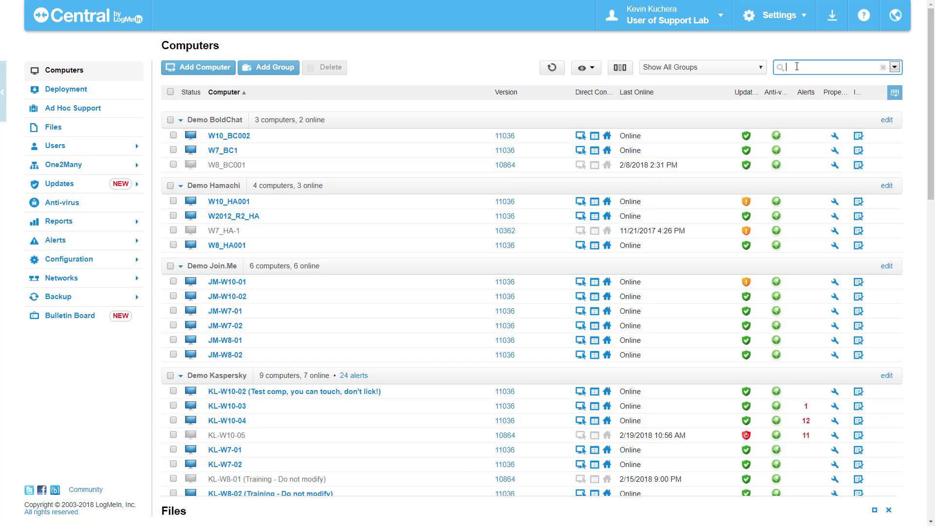
type("BOH")
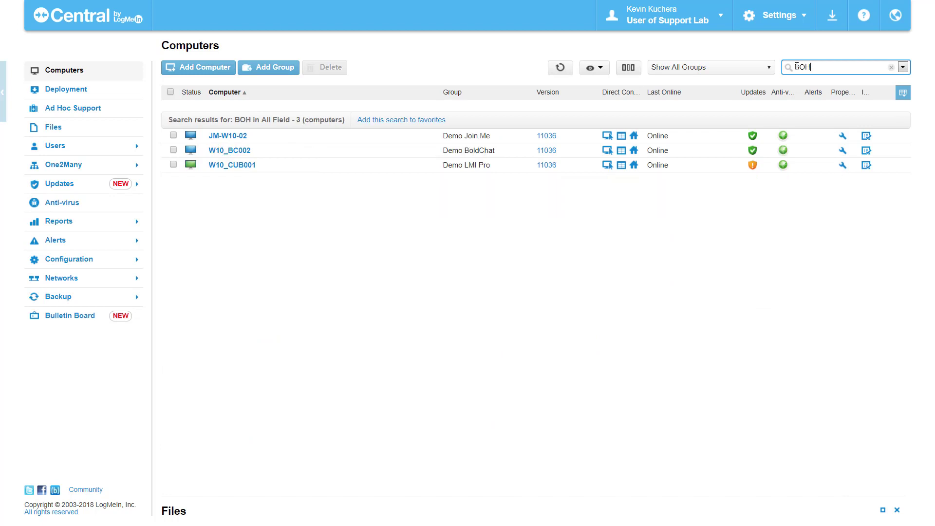
mouse_move(521, 119)
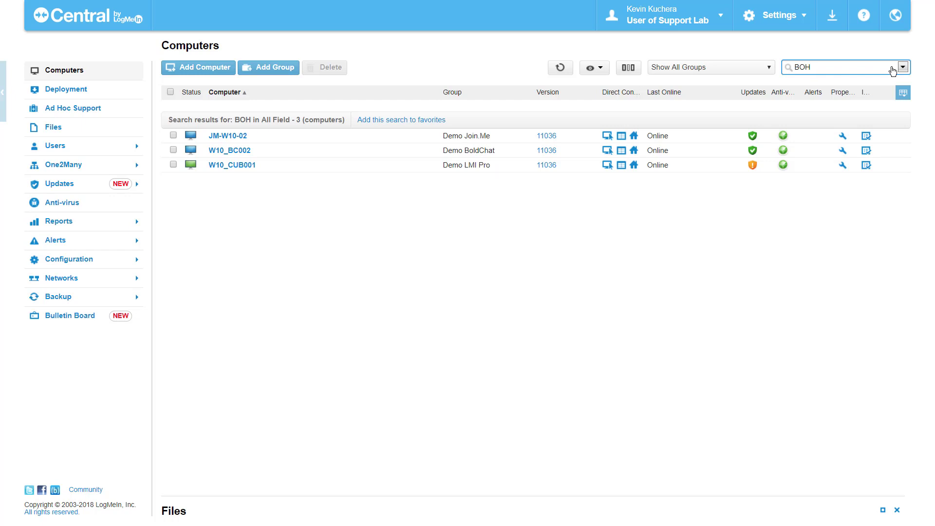
left_click(903, 67)
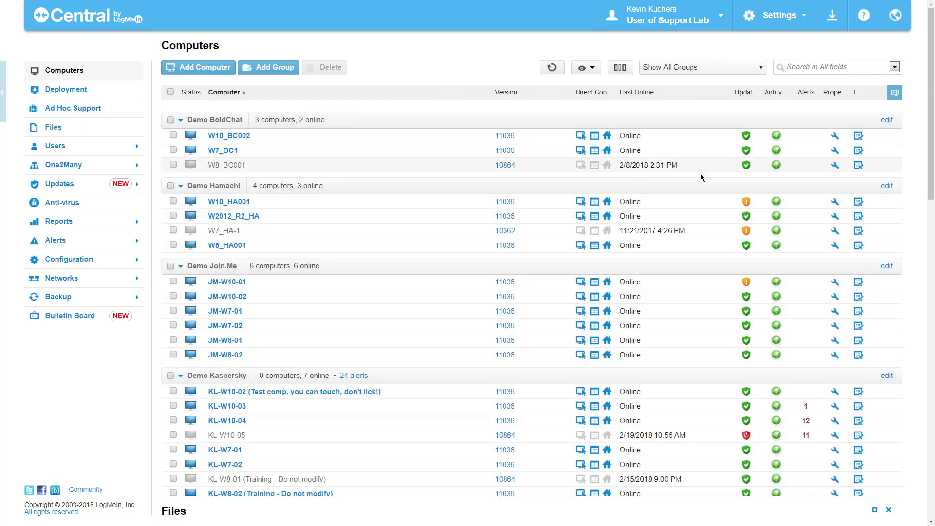